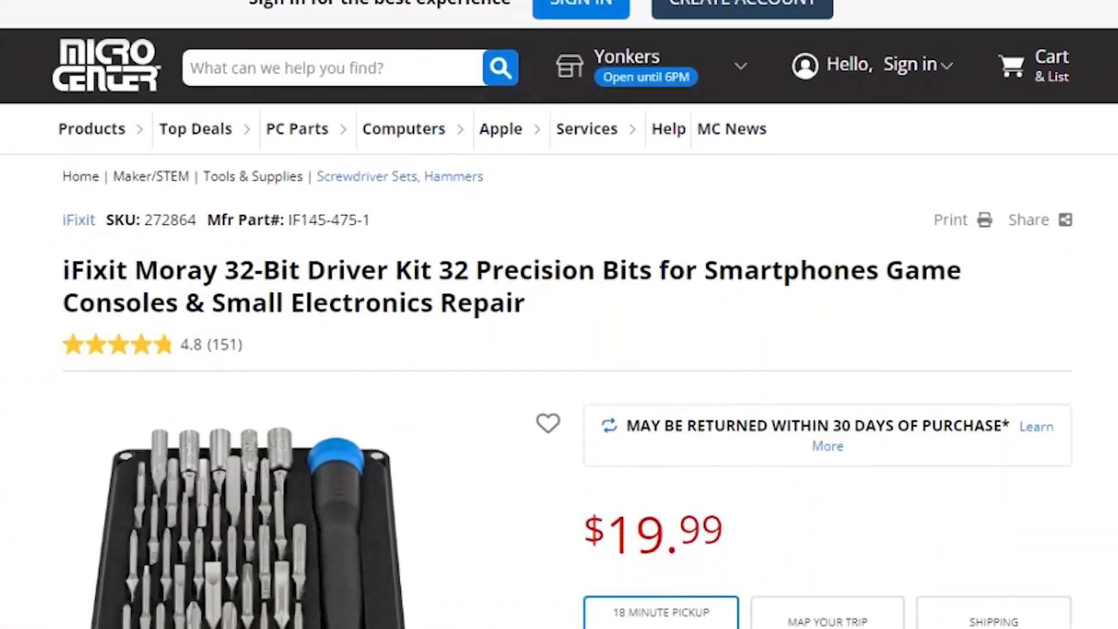
# - Show the BIOS Storage page's Drive Information listing the KIOXIA 4096GB drive as M.2 PCIe SSD-2
pyautogui.scroll(-3)
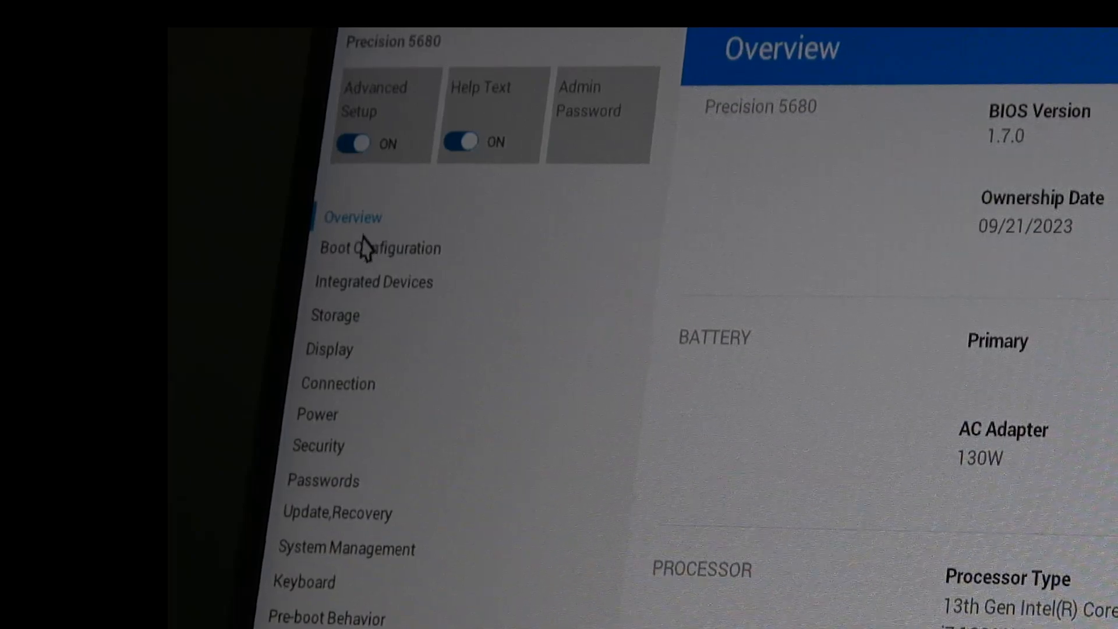
pyautogui.moveTo(343, 329)
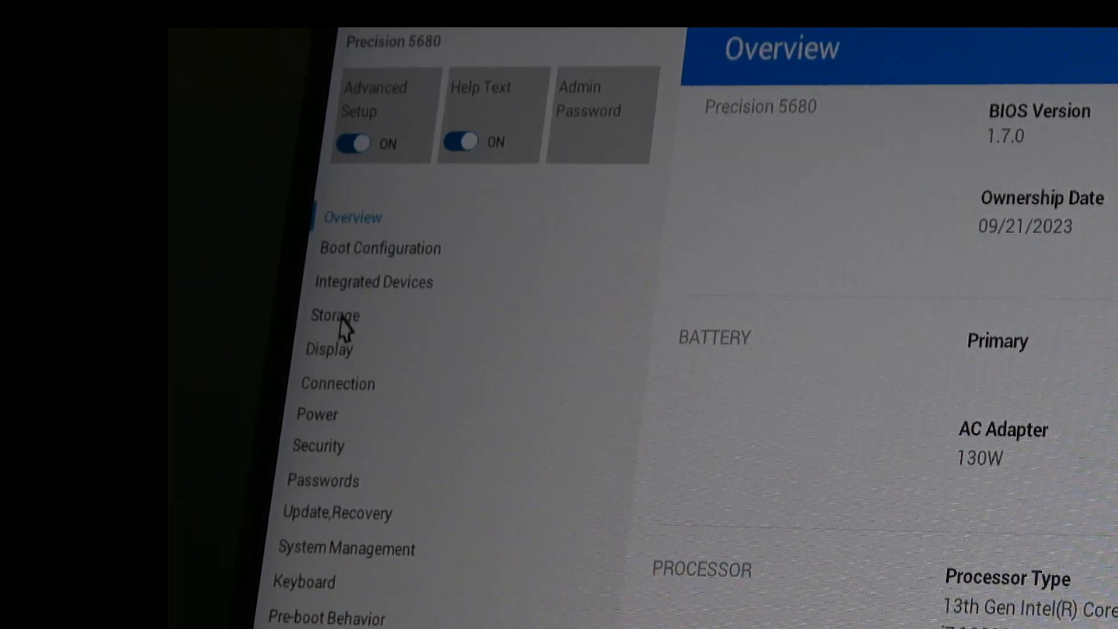
pyautogui.click(334, 315)
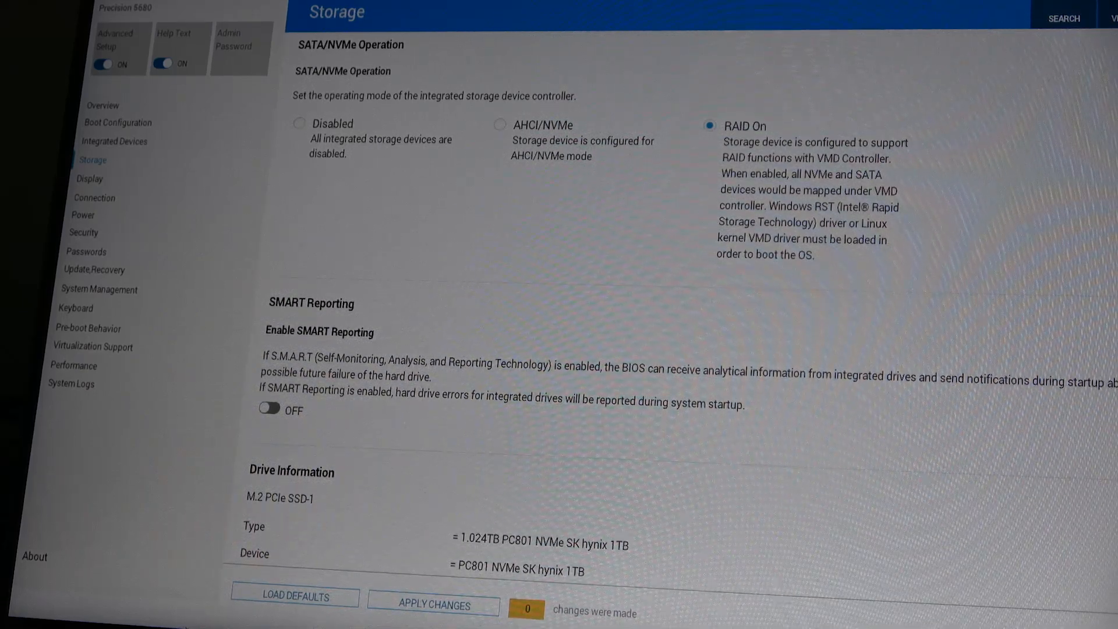
pyautogui.scroll(-3)
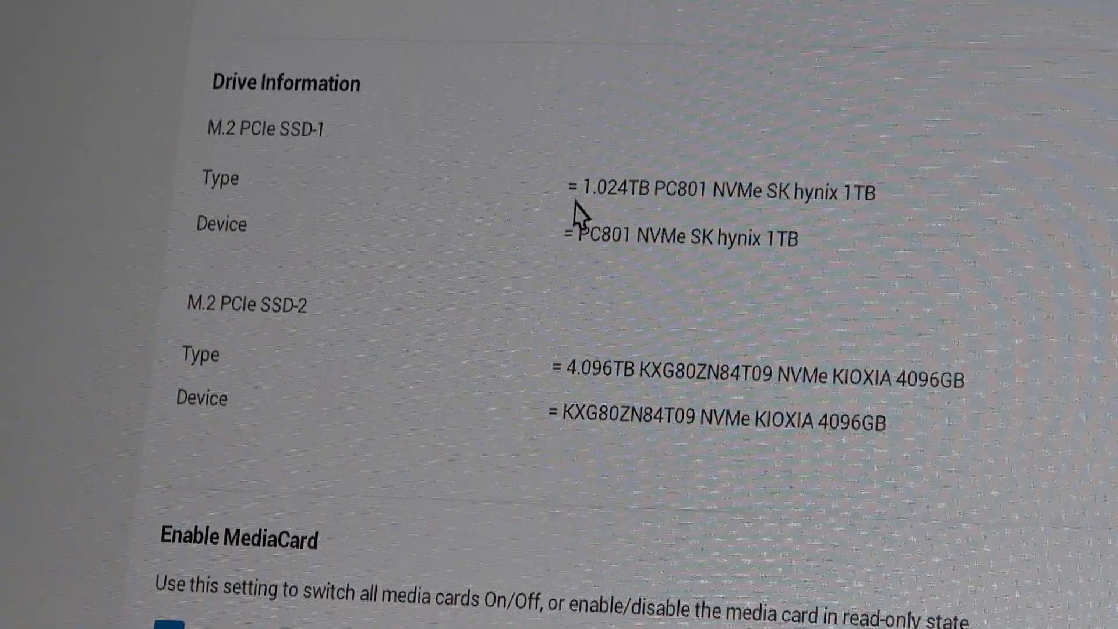
pyautogui.moveTo(548, 218)
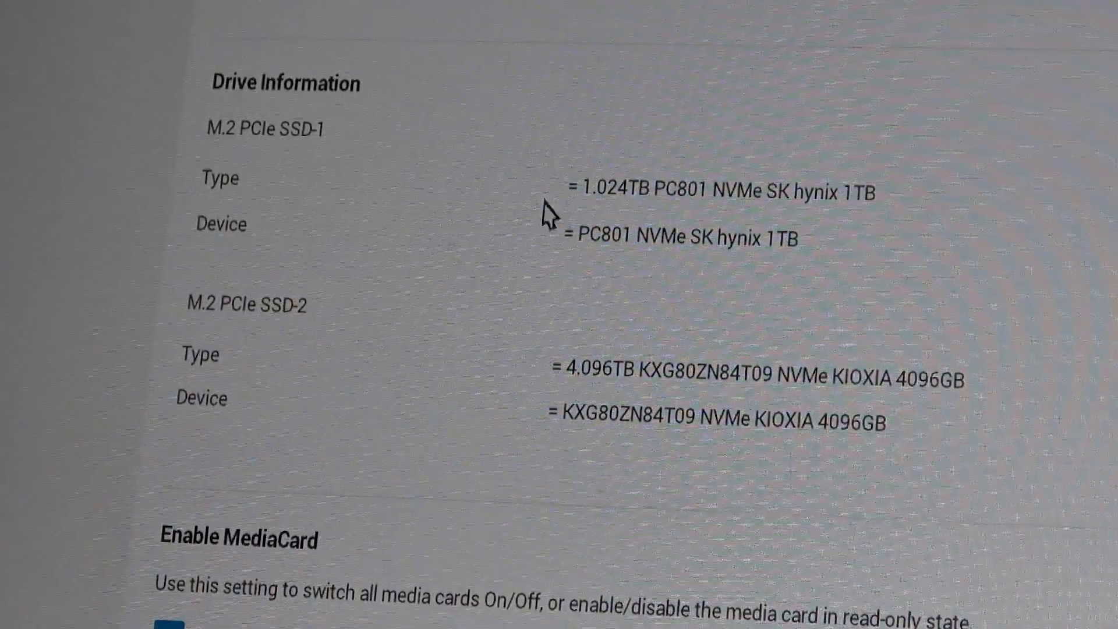
pyautogui.moveTo(268, 421)
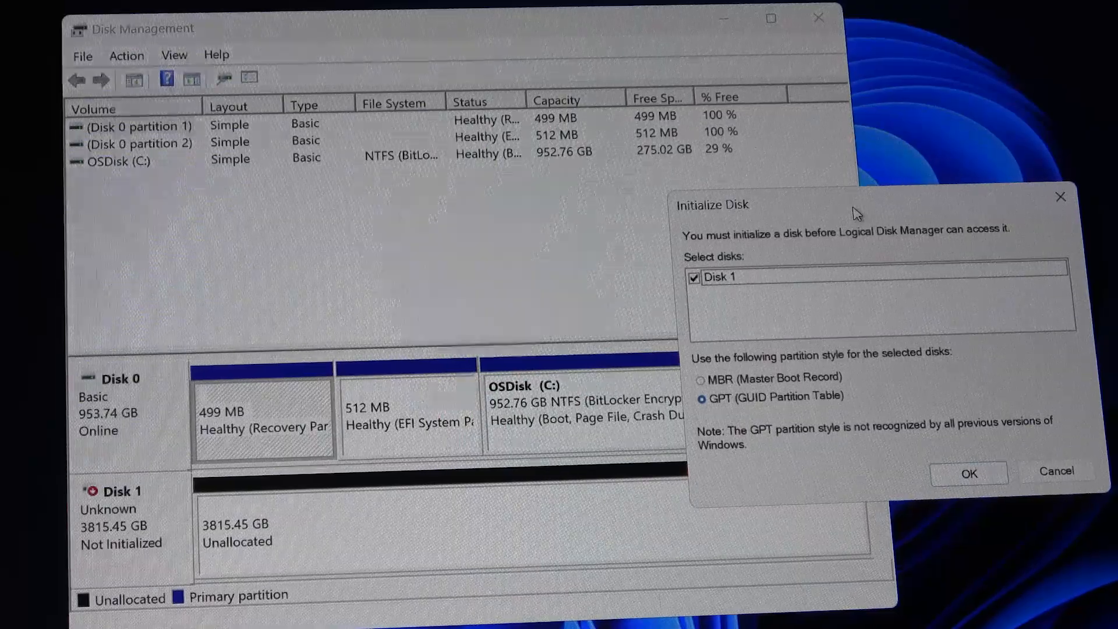
pyautogui.moveTo(805, 207)
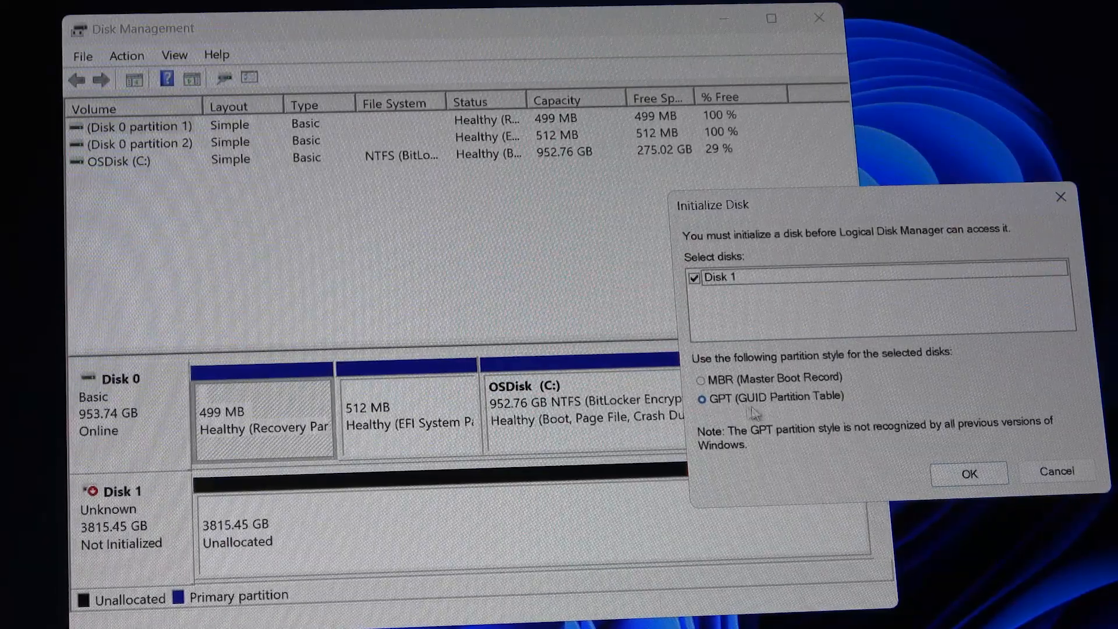
pyautogui.moveTo(738, 417)
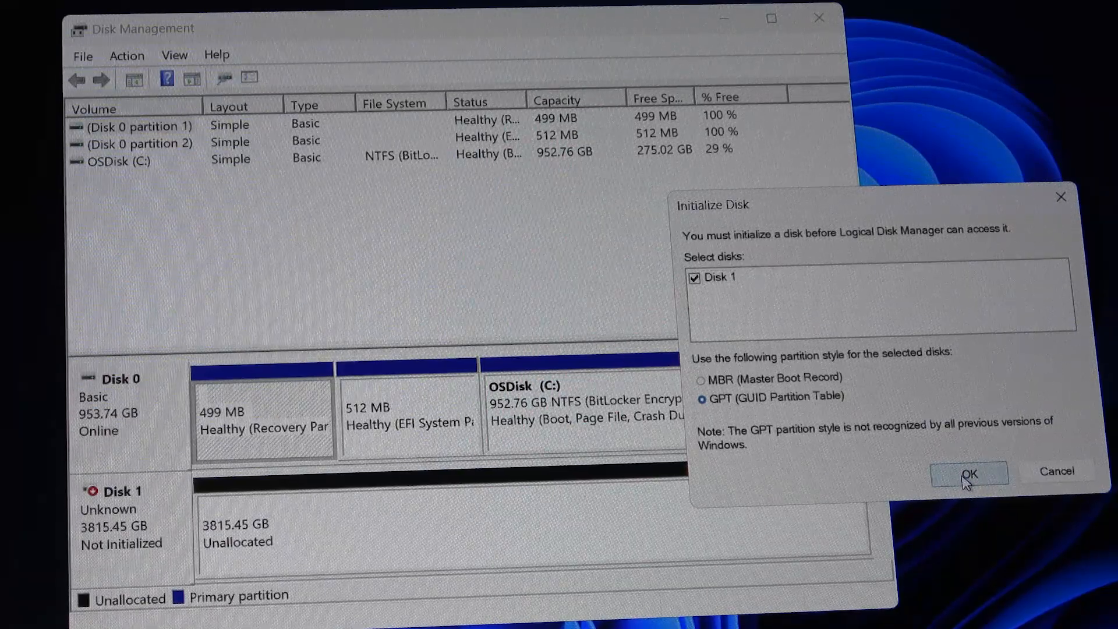
# - Initialize Disk 1 as GPT and bring up options for its 3815.43 GB unallocated space
pyautogui.click(968, 472)
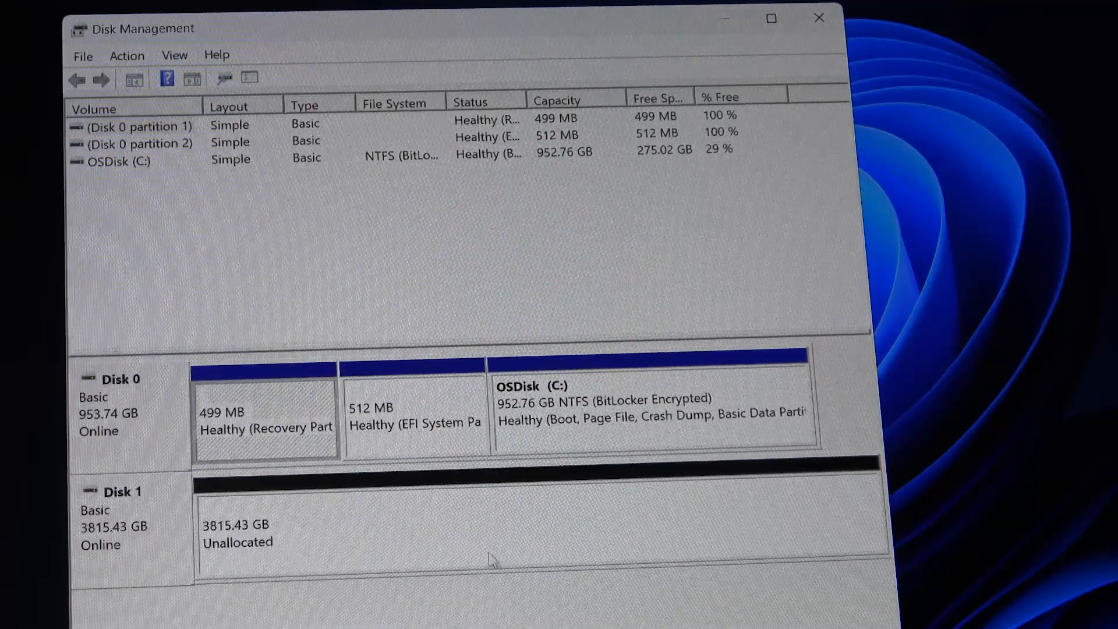
pyautogui.moveTo(350, 547)
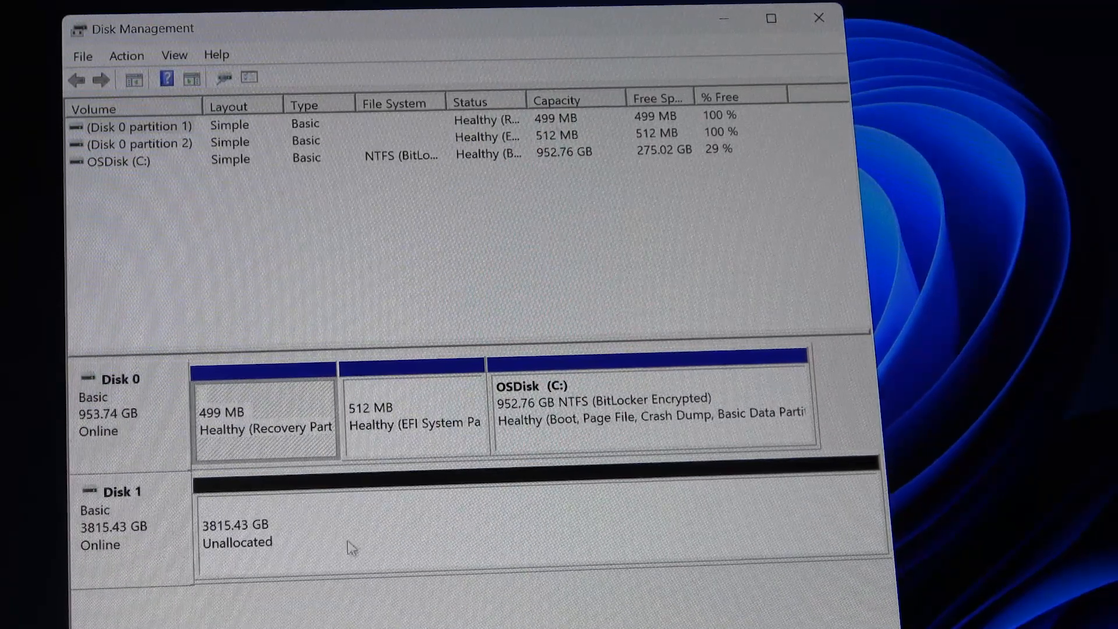
pyautogui.moveTo(427, 551)
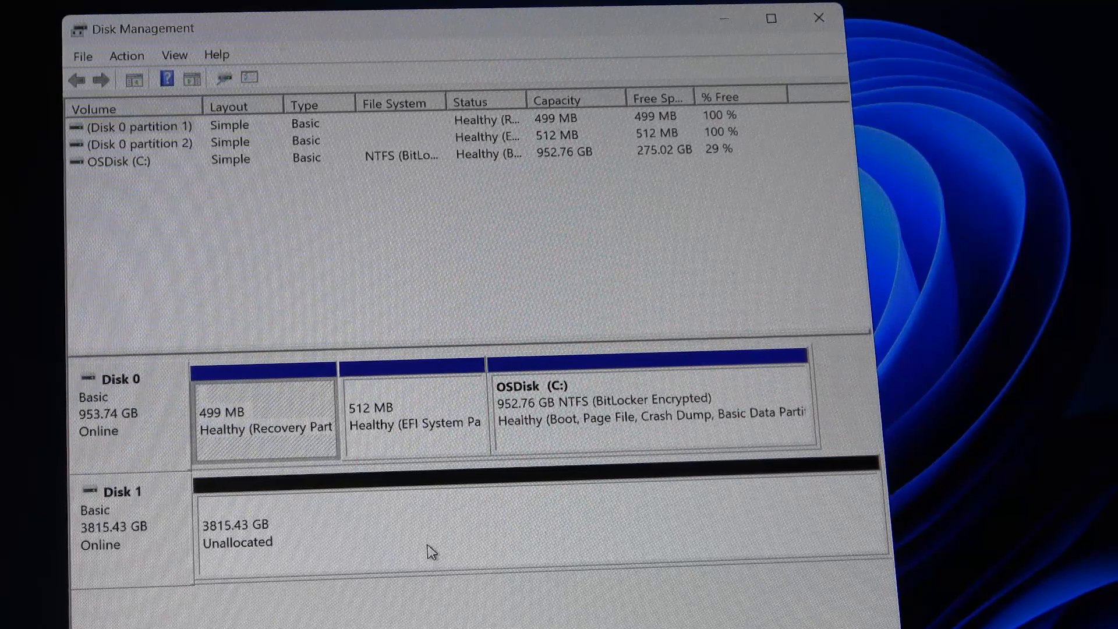
pyautogui.rightClick(431, 548)
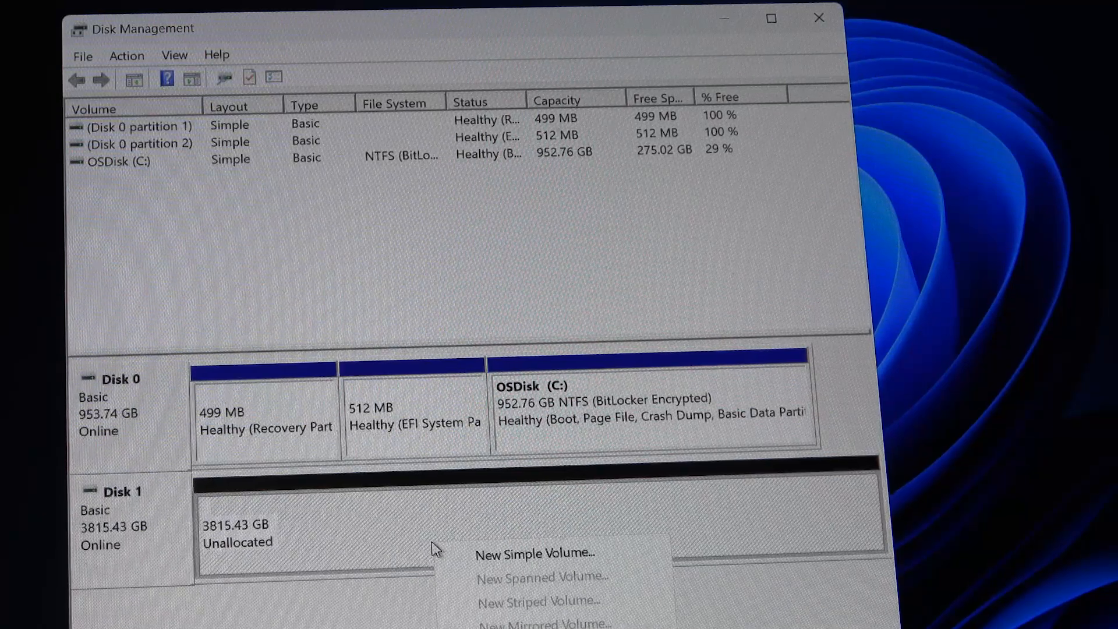
pyautogui.moveTo(507, 563)
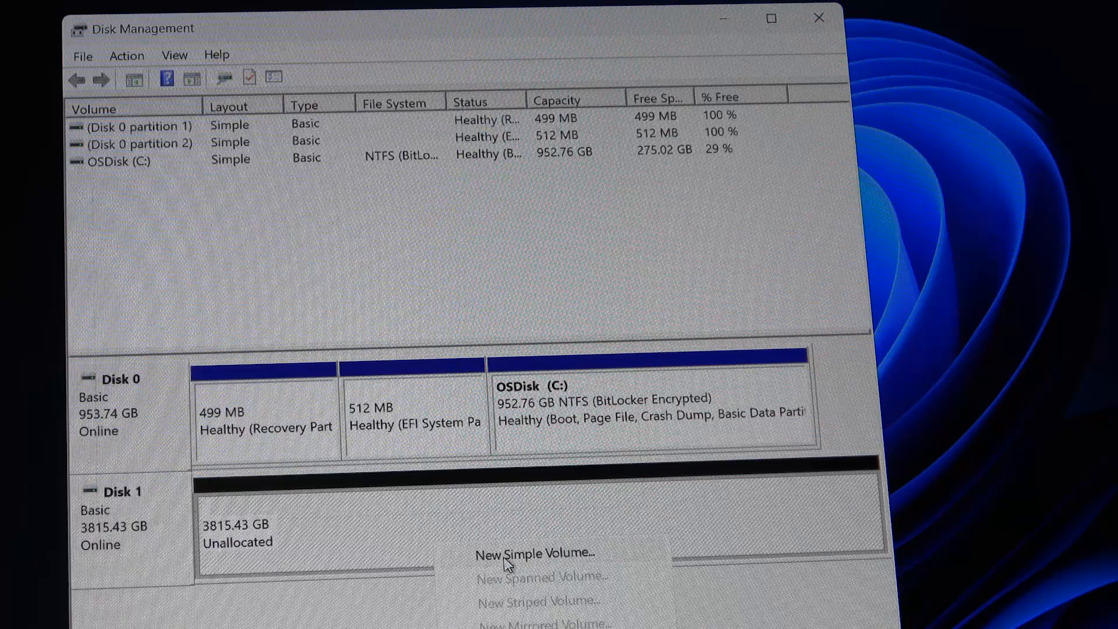
# - Create a 3907001 MB NTFS simple volume 'New Volume' with drive letter D via quick format
pyautogui.click(533, 552)
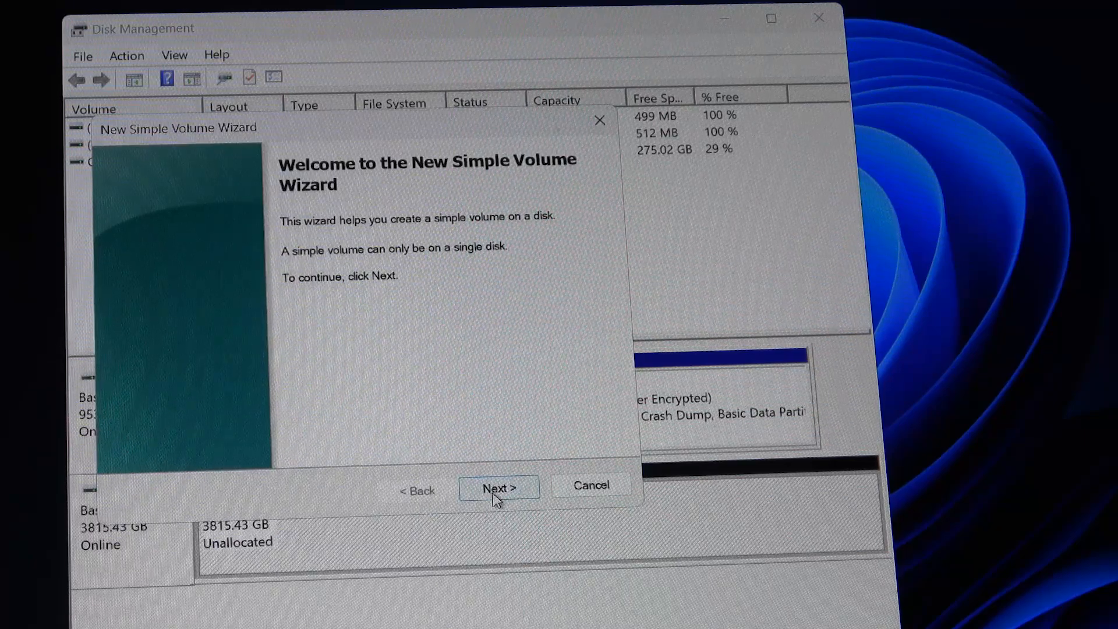
pyautogui.click(498, 488)
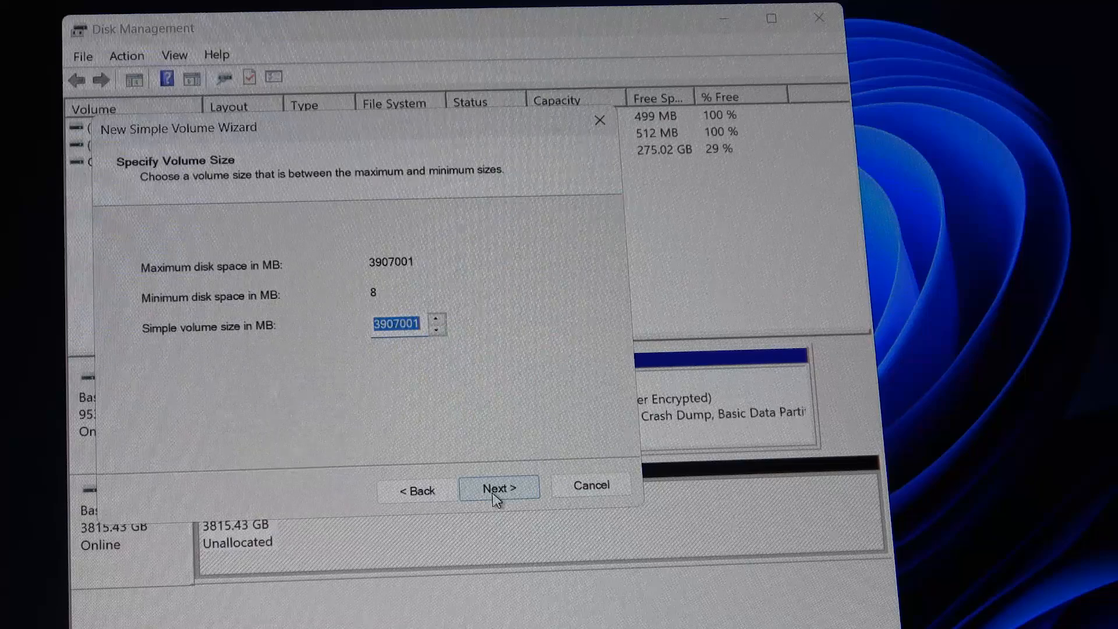
pyautogui.click(499, 488)
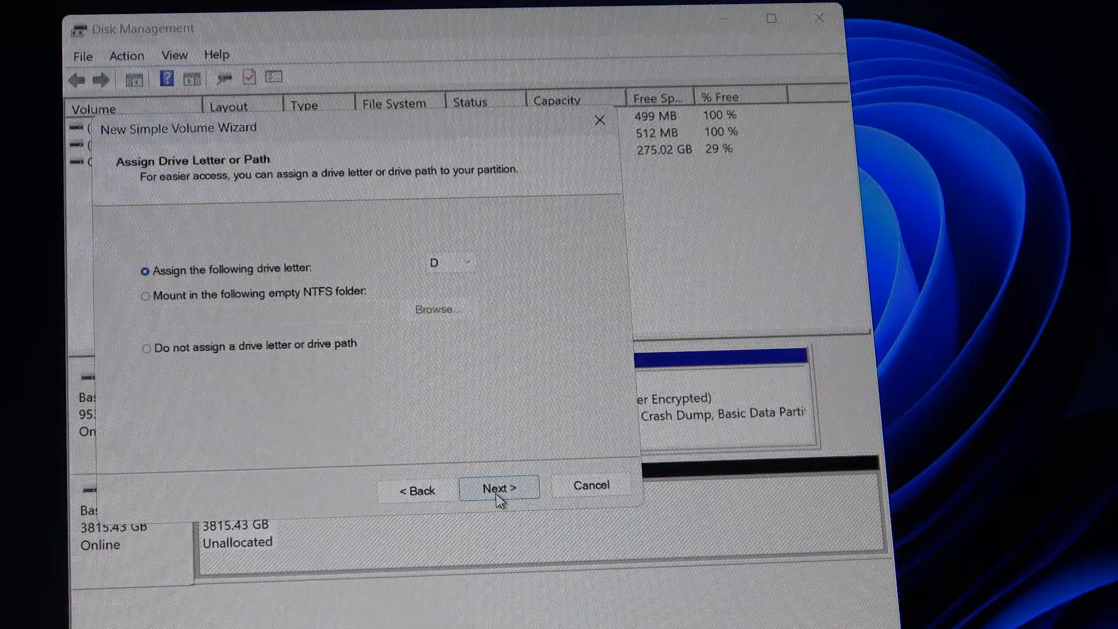
pyautogui.click(497, 488)
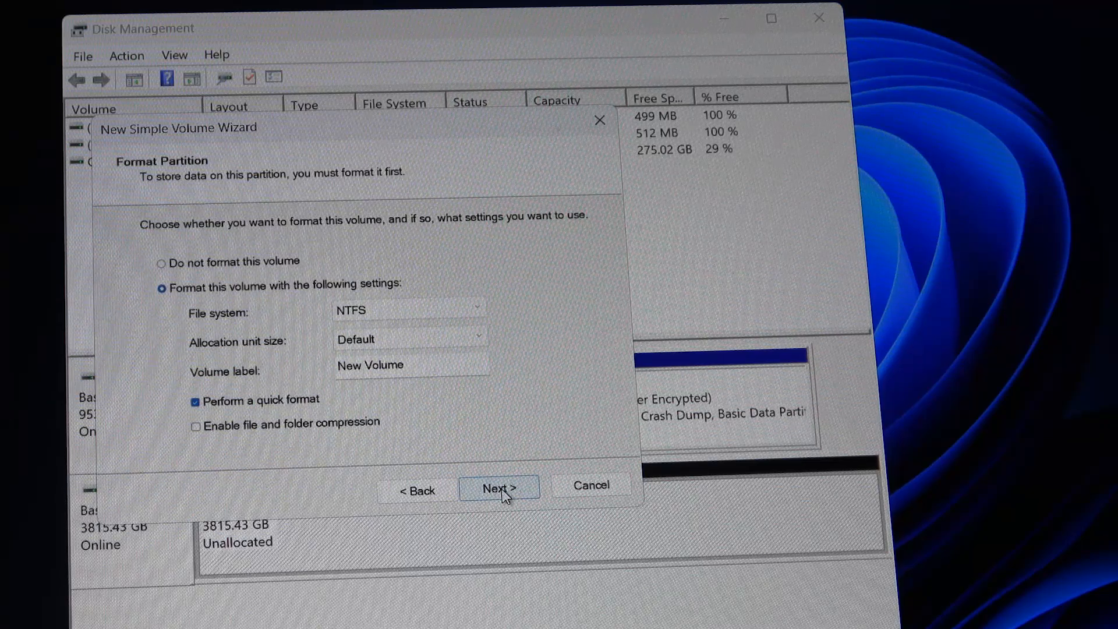
pyautogui.click(499, 488)
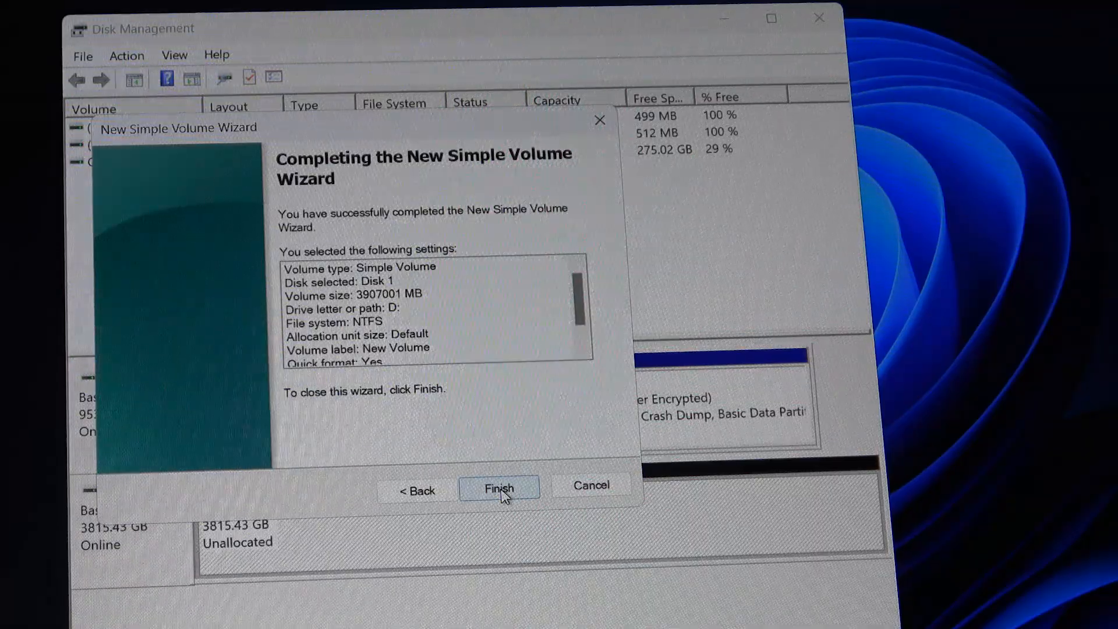
pyautogui.click(500, 488)
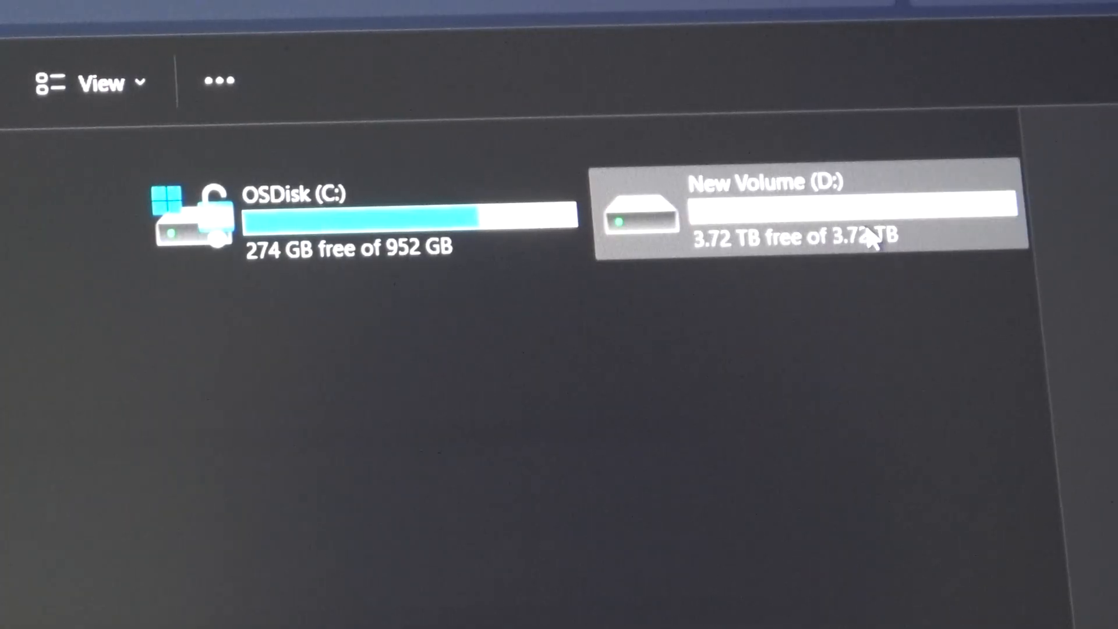
pyautogui.moveTo(870, 246)
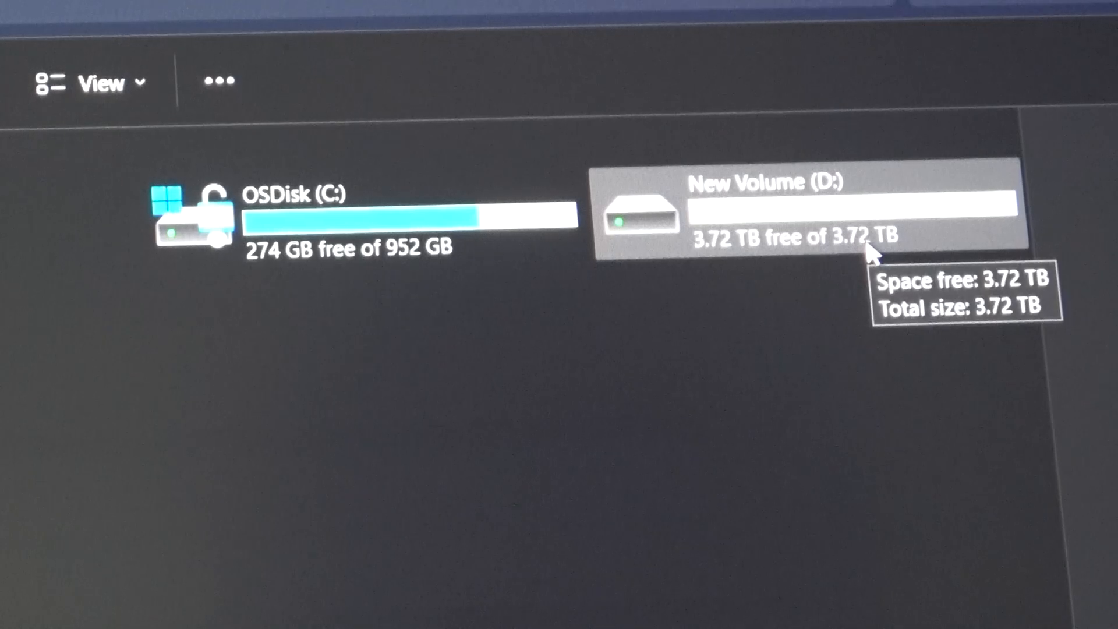
pyautogui.moveTo(439, 207)
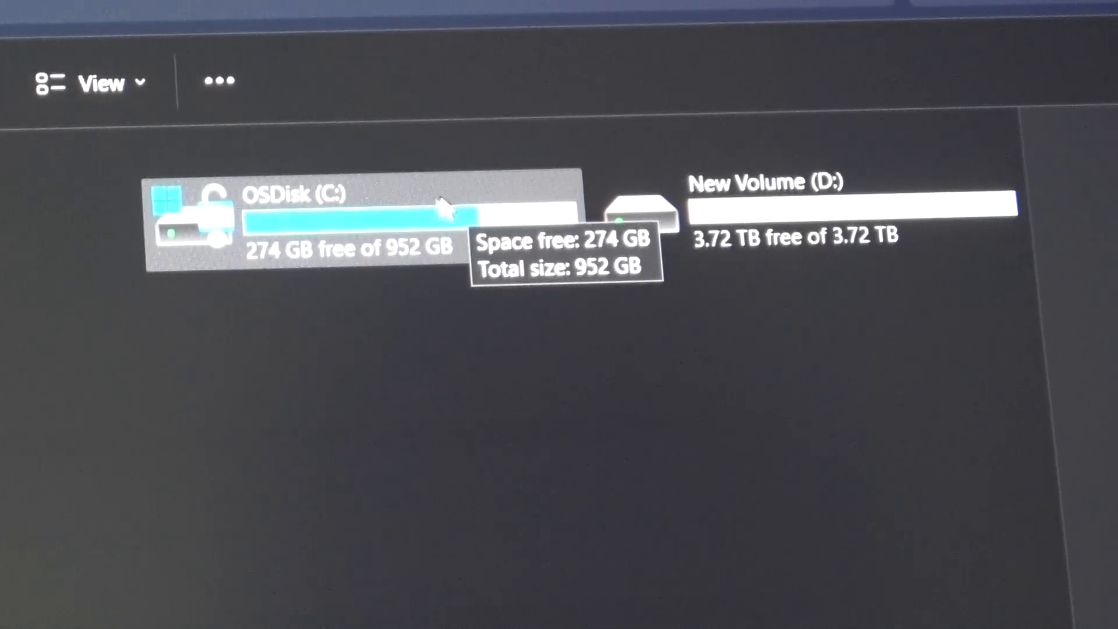